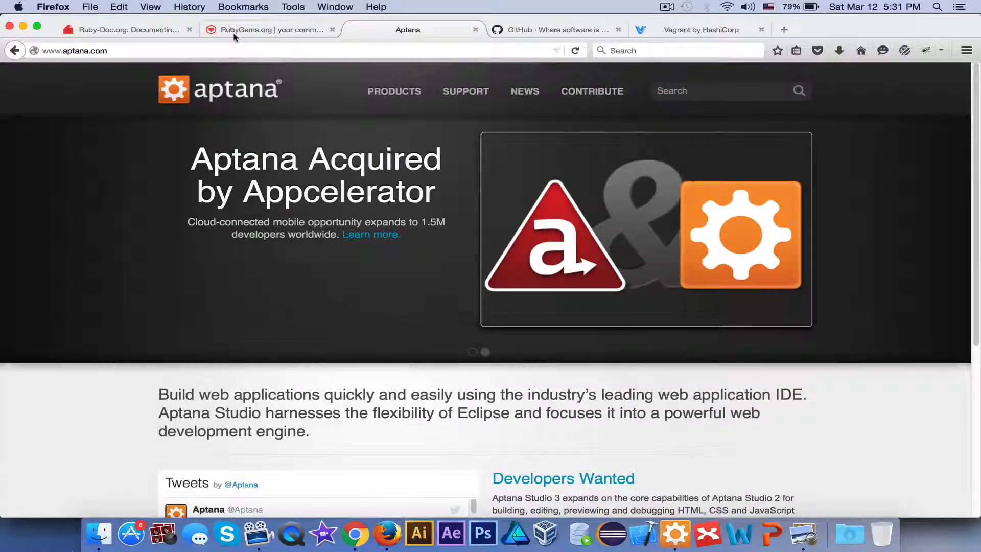
Show the Ruby-Doc.org site scrolled to its Getting Started and Ruby Books sections.
click(121, 30)
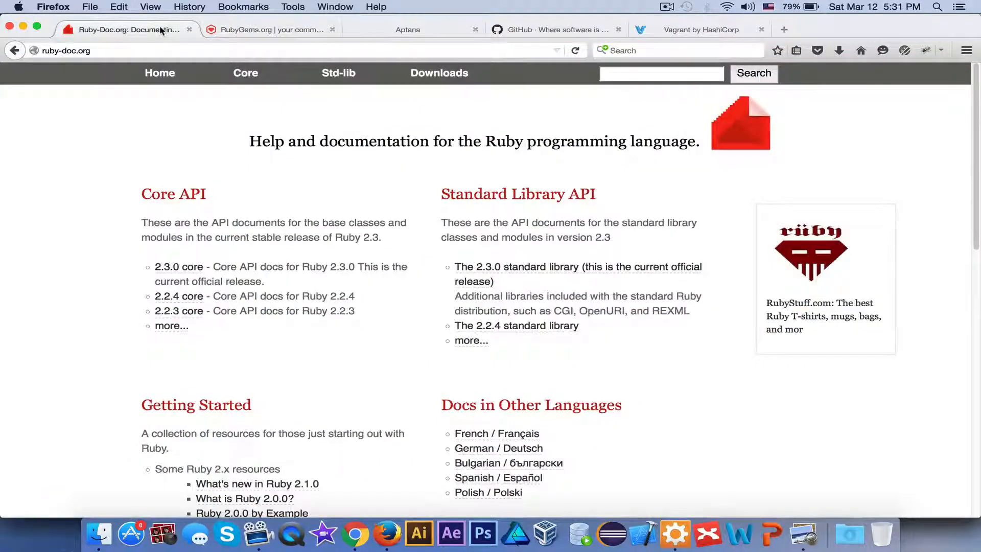
scroll(down, 3)
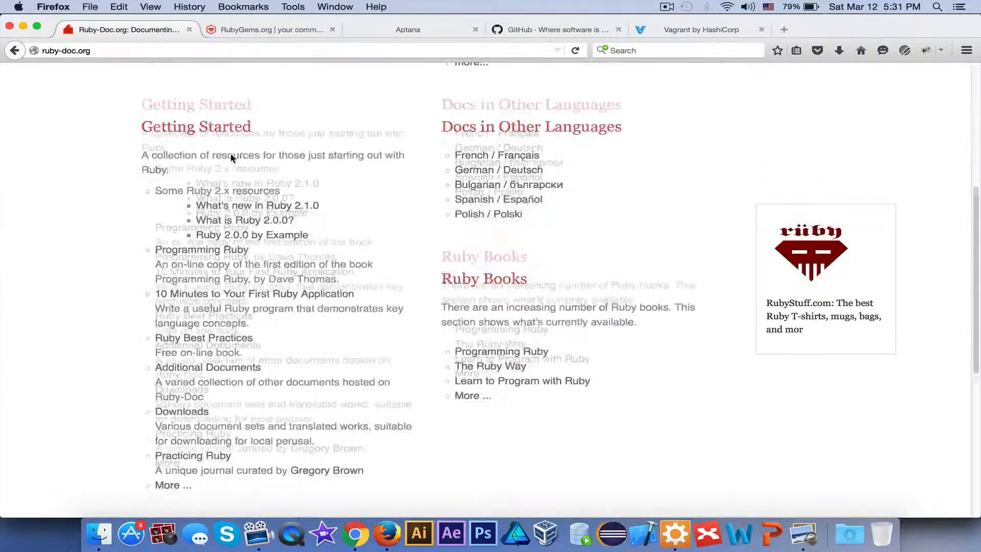
scroll(down, 3)
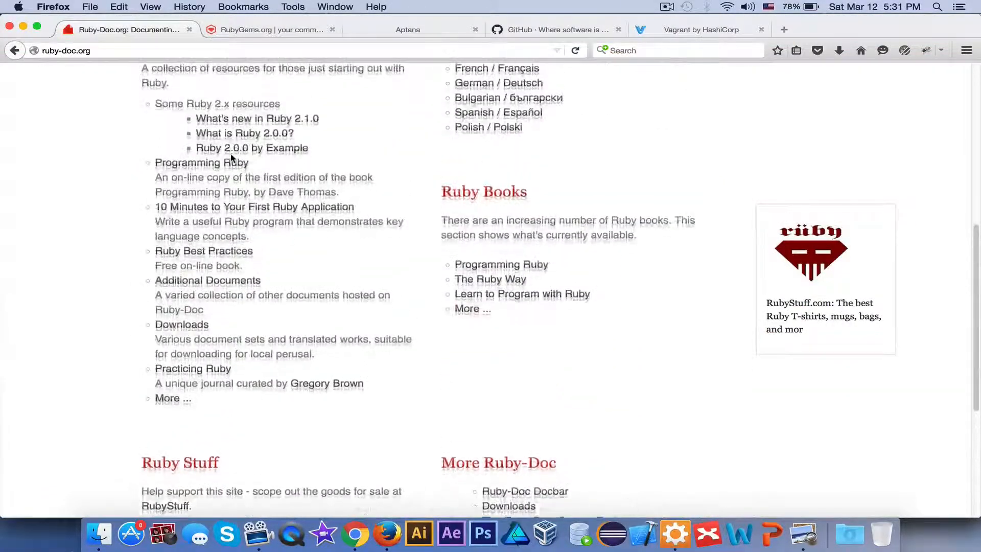
scroll(up, 3)
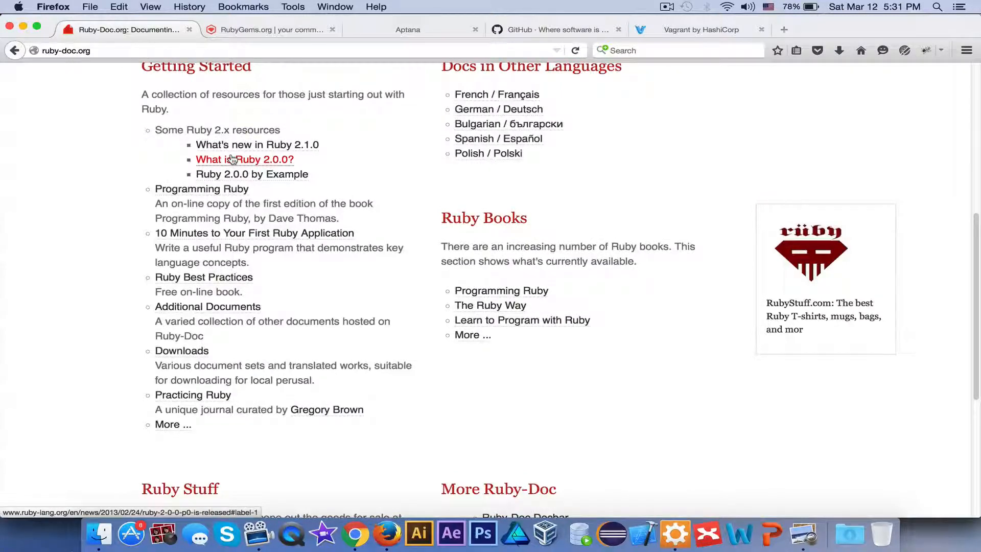
mouse_move(500, 290)
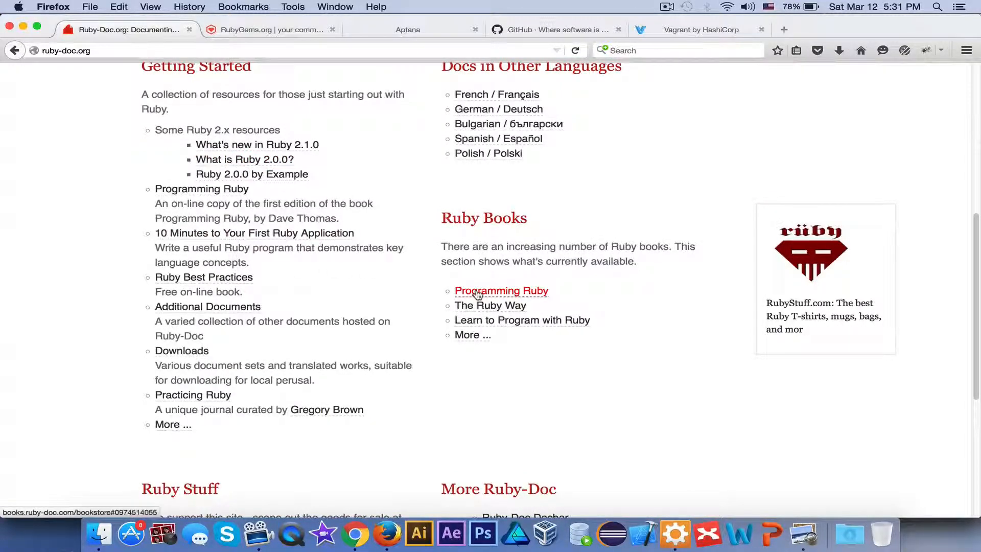
mouse_move(492, 330)
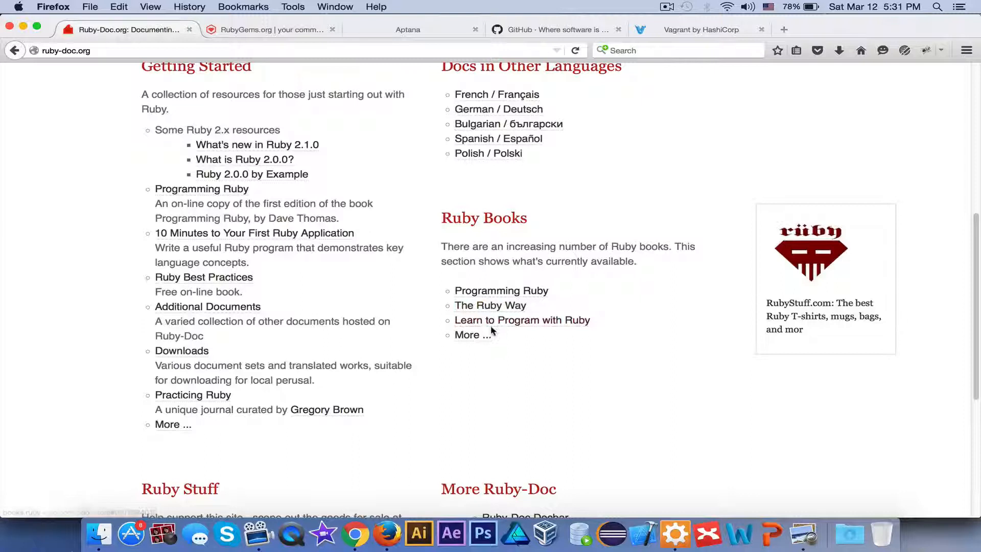
mouse_move(366, 350)
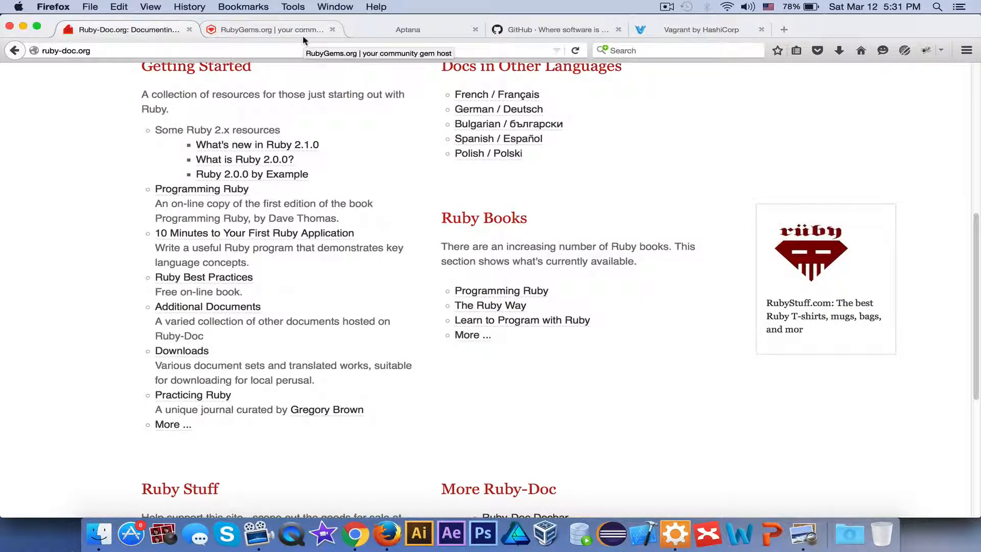
click(270, 30)
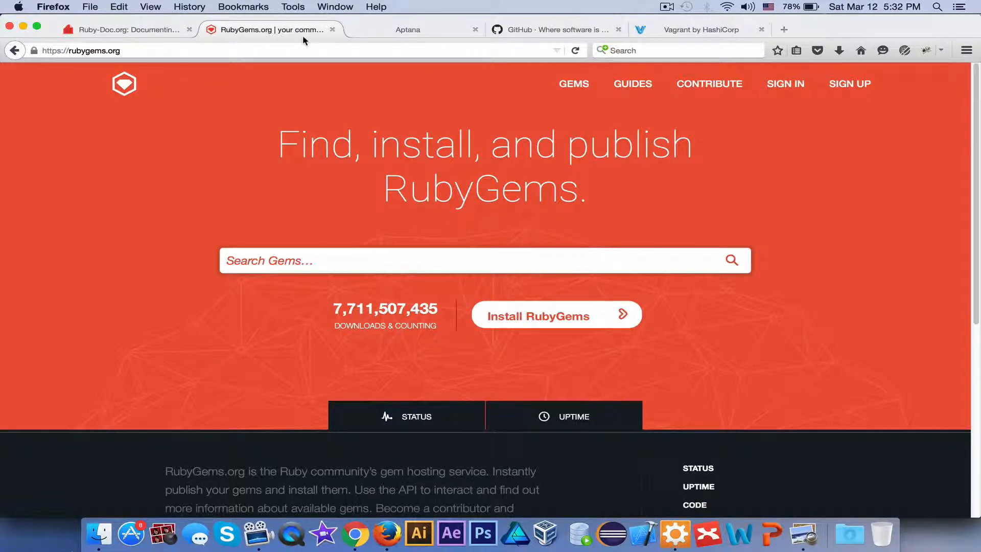
click(125, 30)
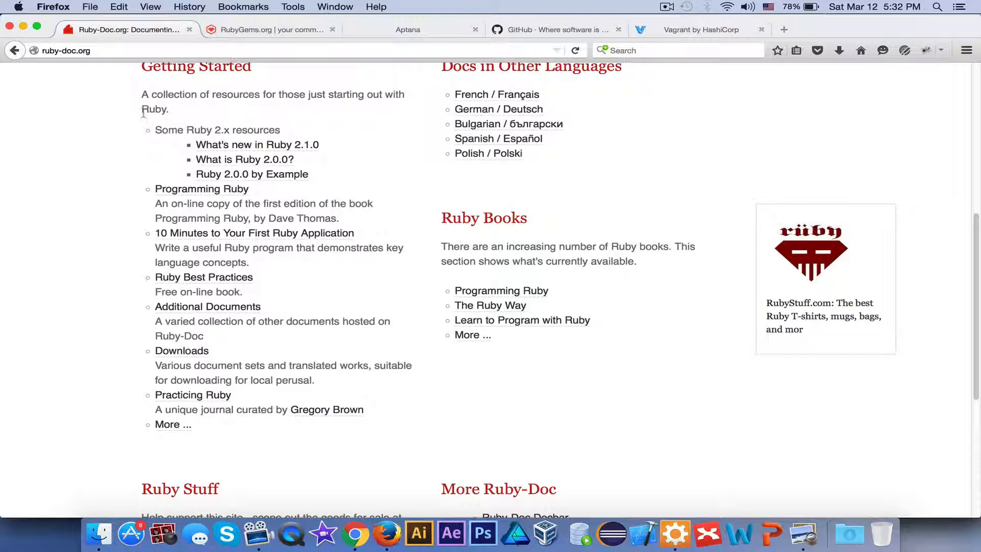
mouse_move(377, 182)
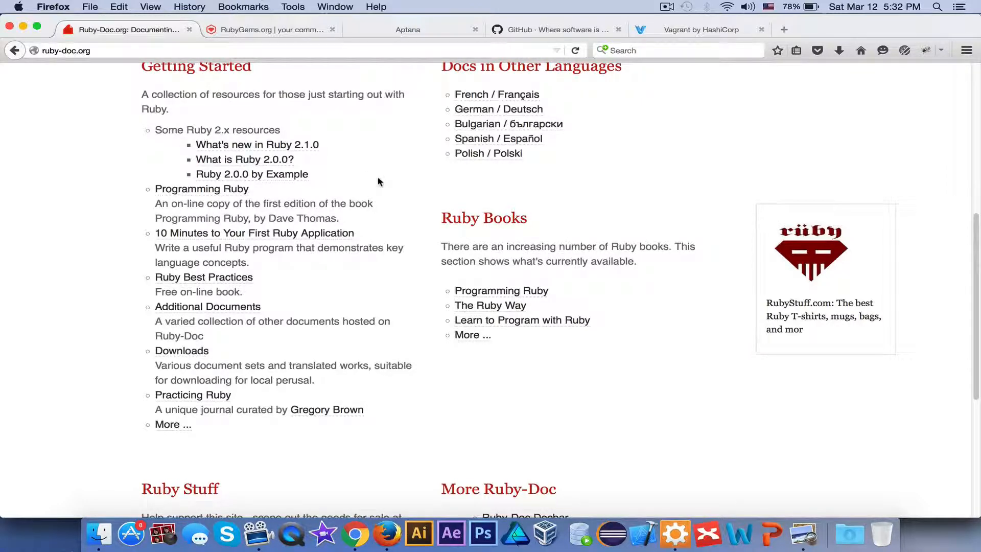
scroll(up, 3)
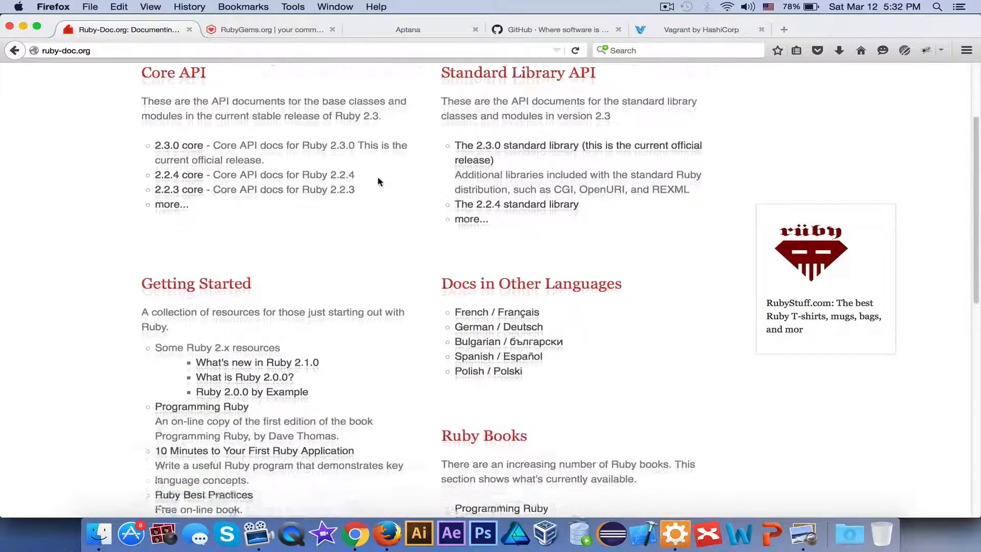
scroll(down, 3)
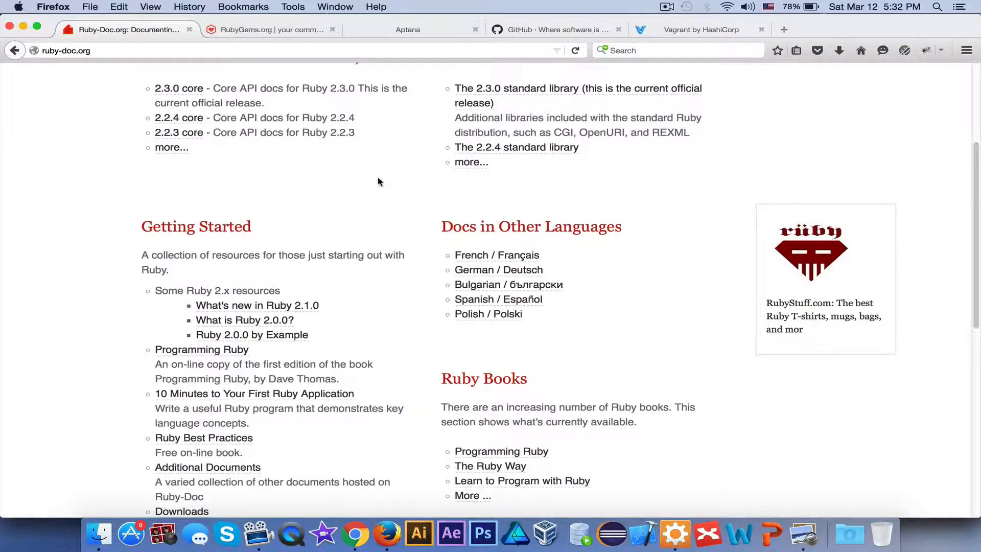
scroll(down, 3)
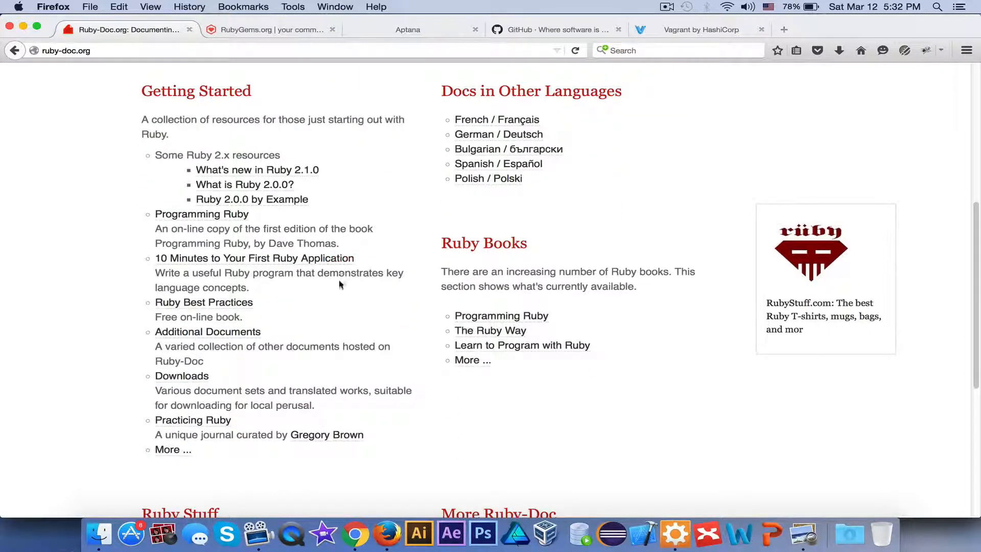
mouse_move(277, 282)
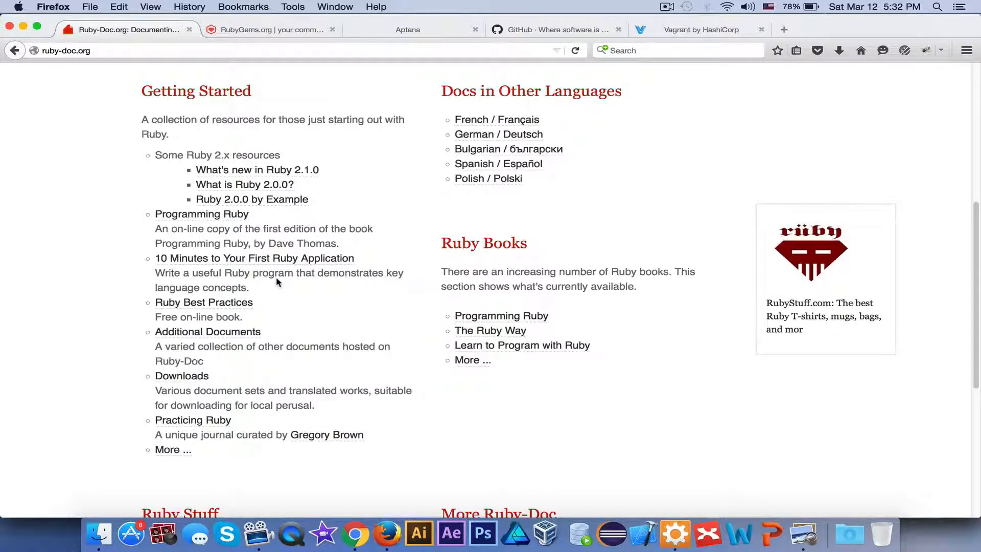
mouse_move(680, 519)
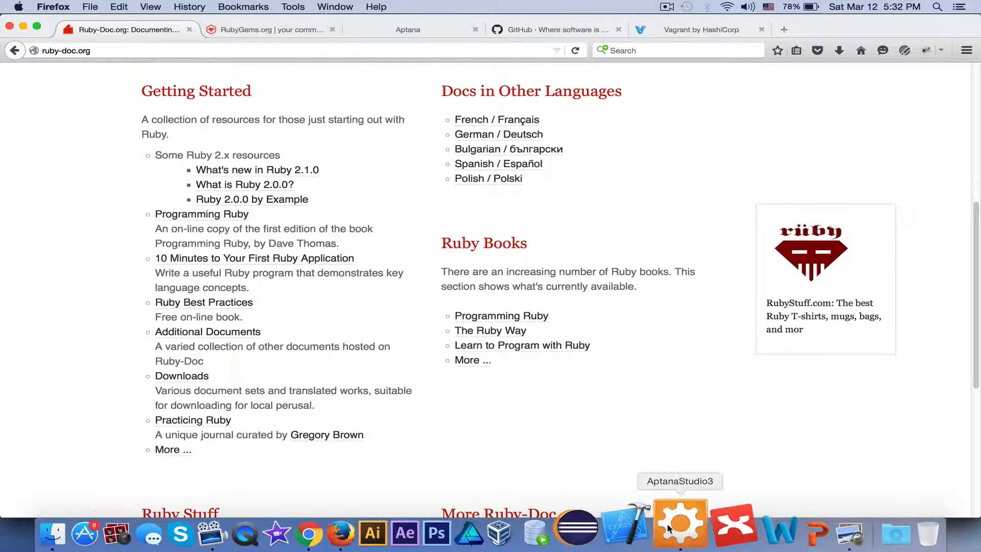
Bring Aptana Studio 3 forward and focus the empty functions.rb editor beside the terminal.
click(680, 534)
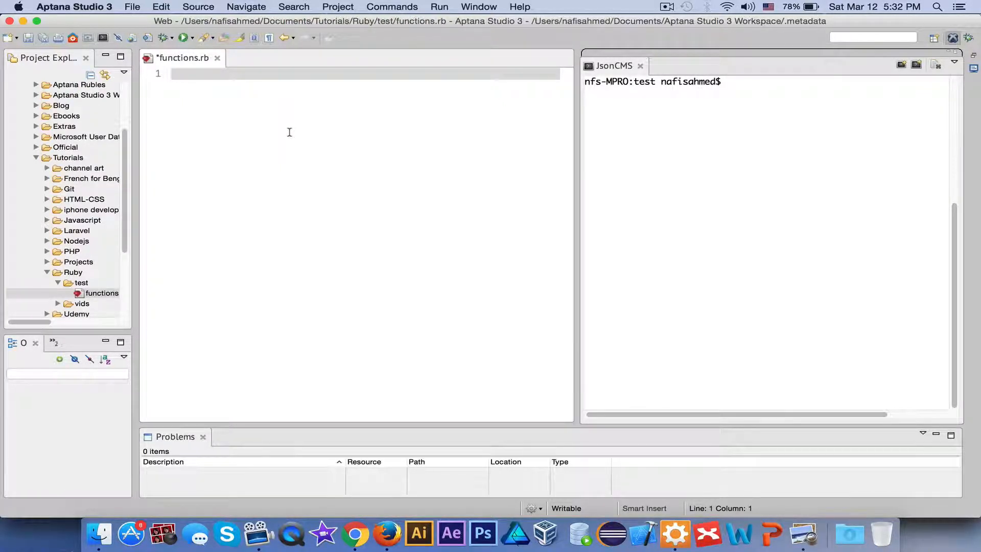
click(182, 73)
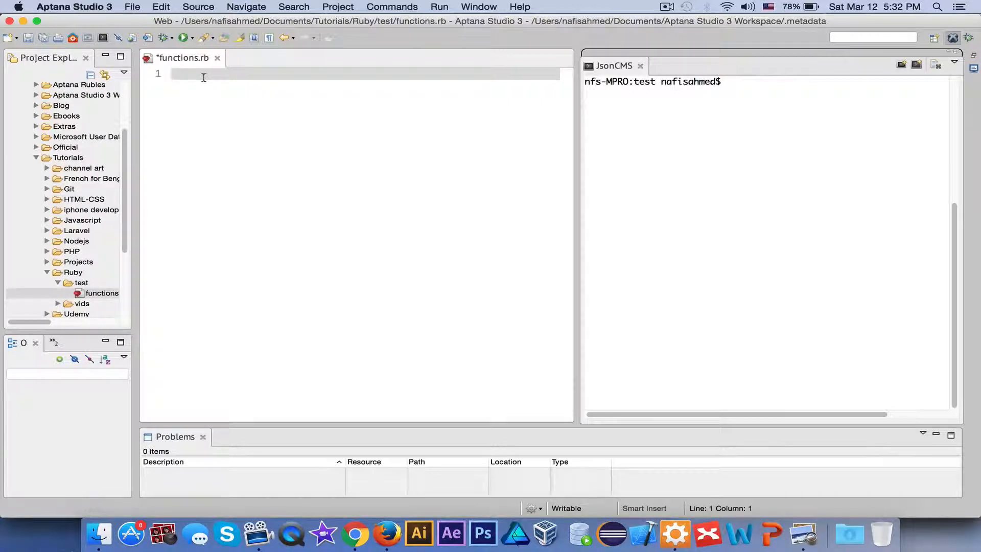
click(182, 73)
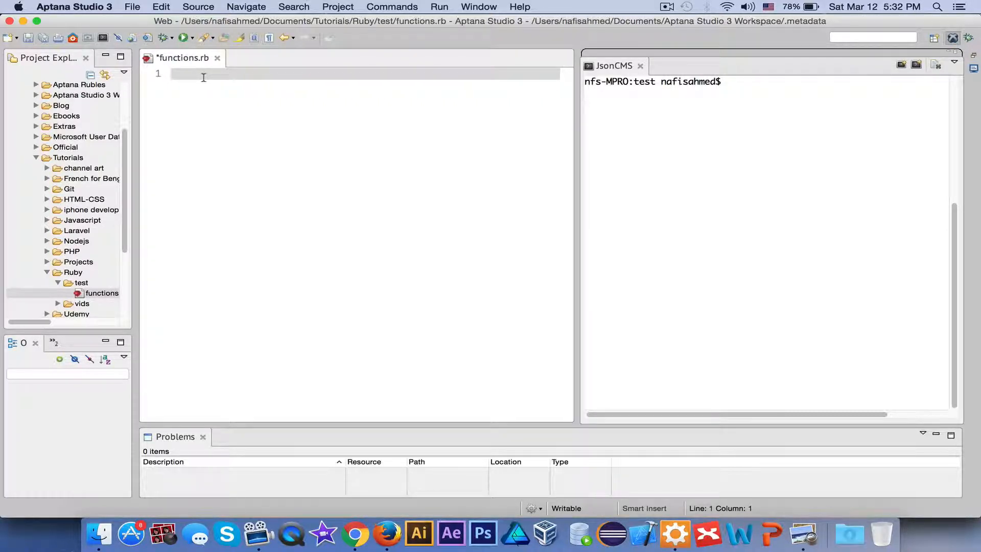
click(720, 82)
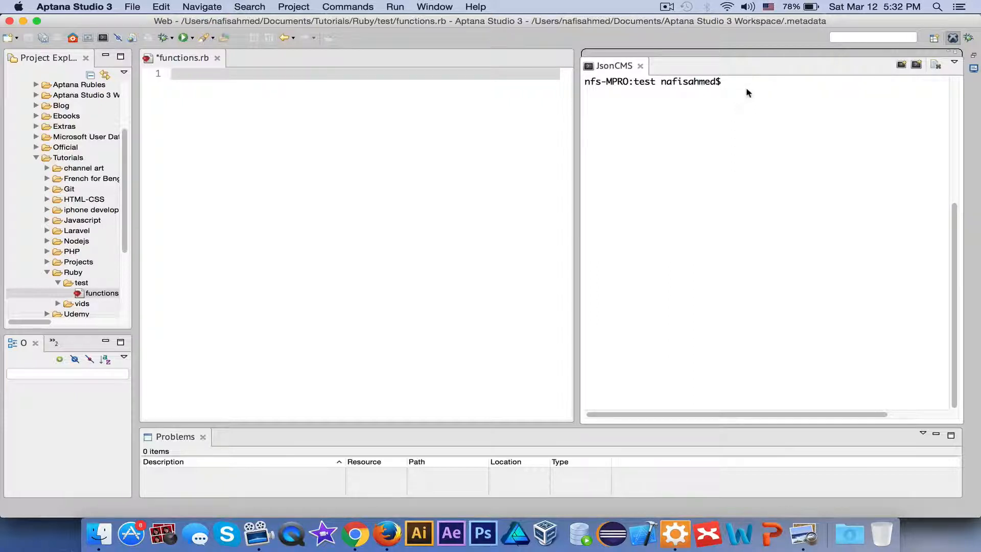
text(ru)
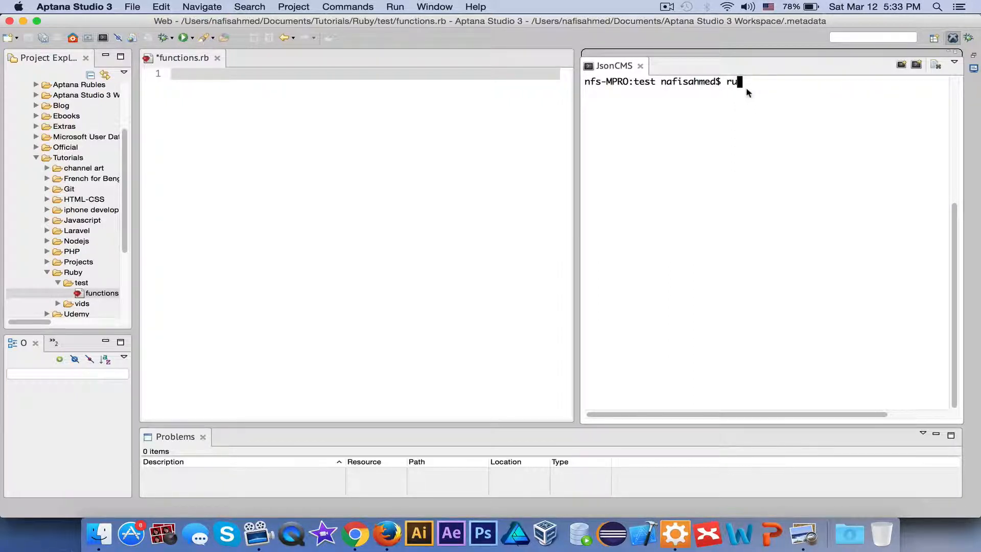
key(Return)
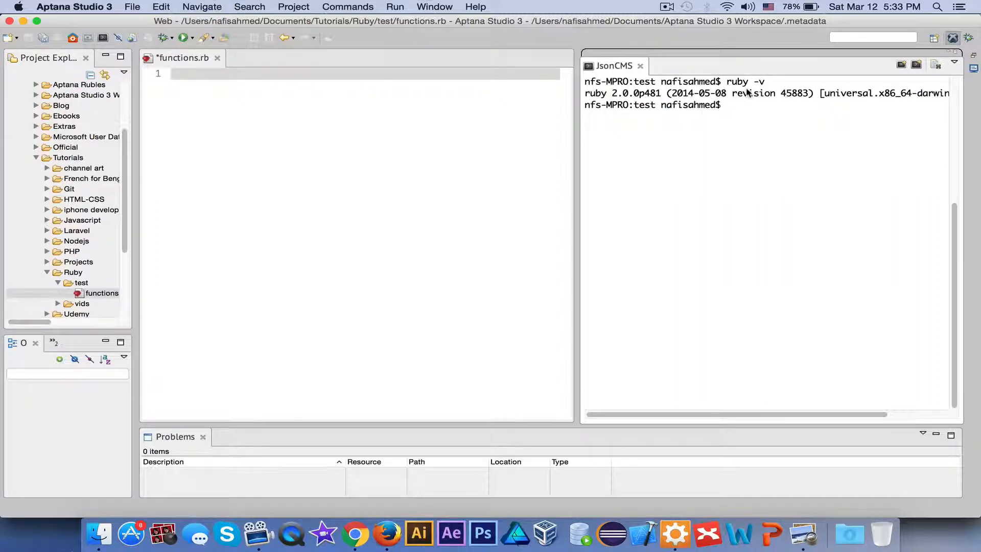
click(726, 104)
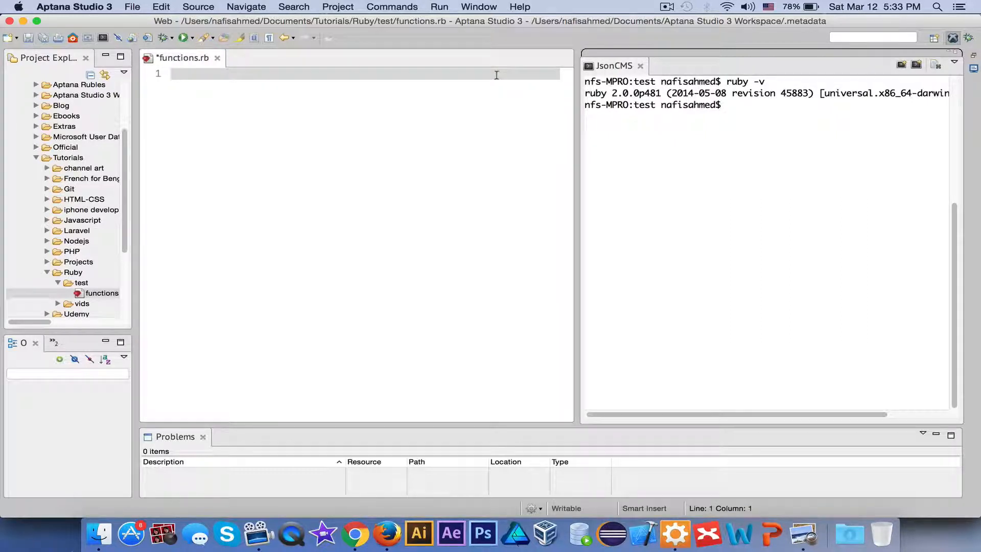
click(175, 74)
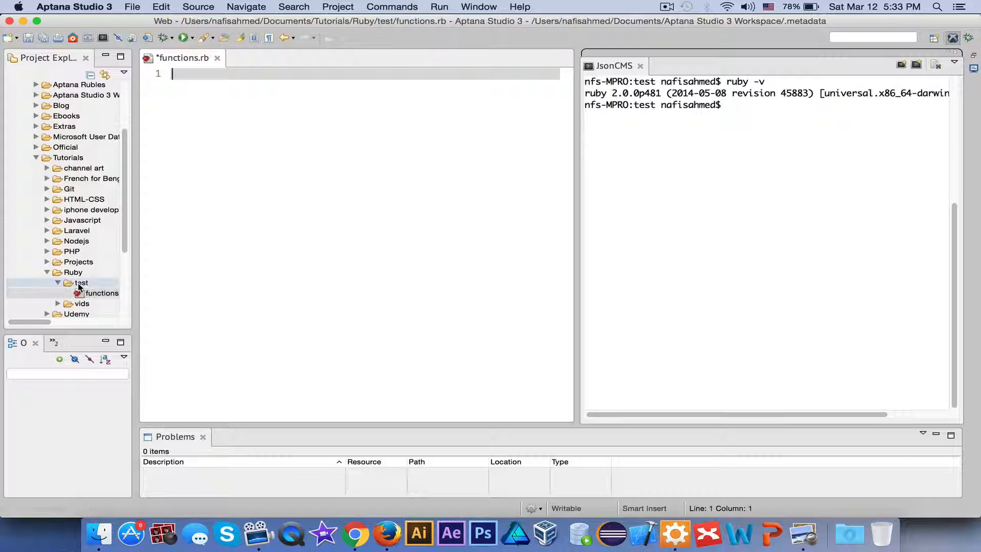
click(80, 282)
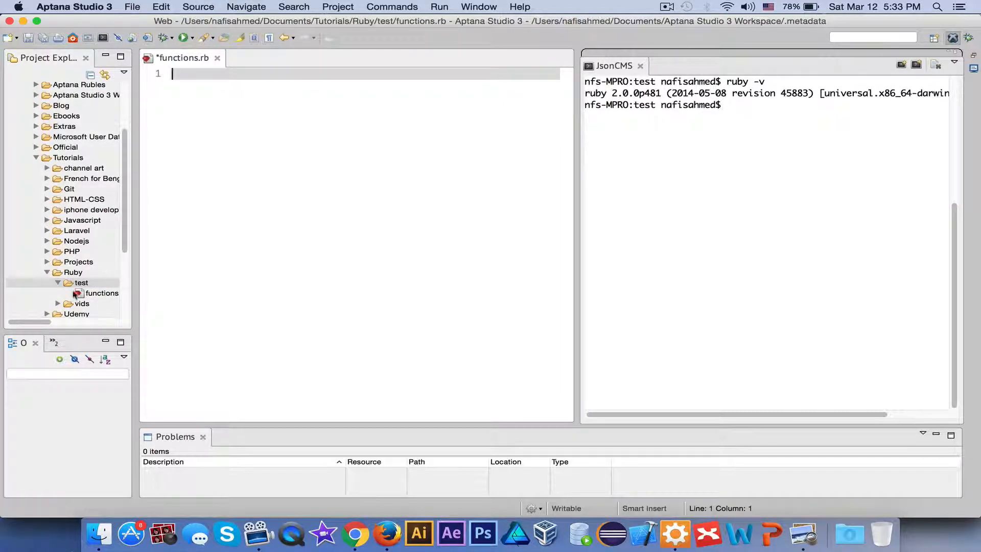
click(81, 282)
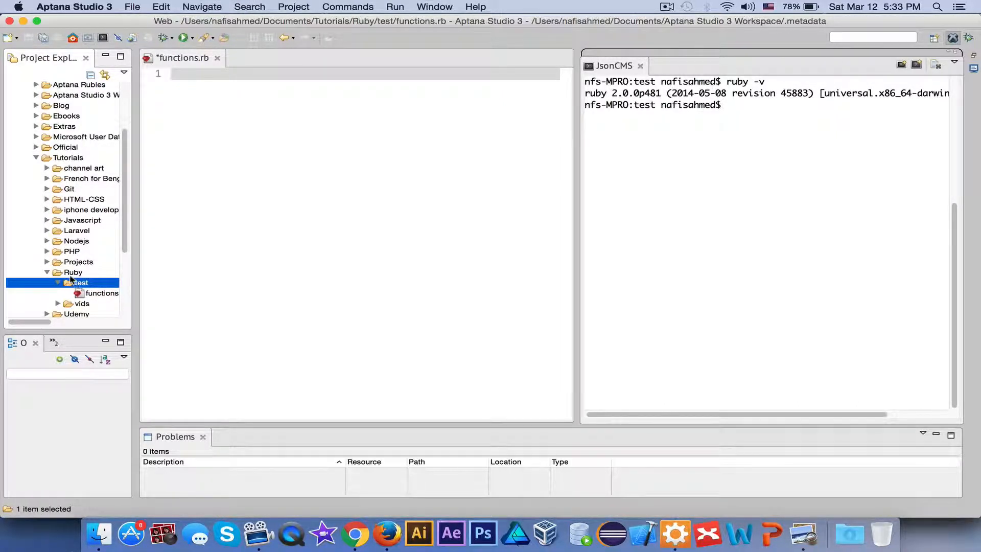
right_click(80, 282)
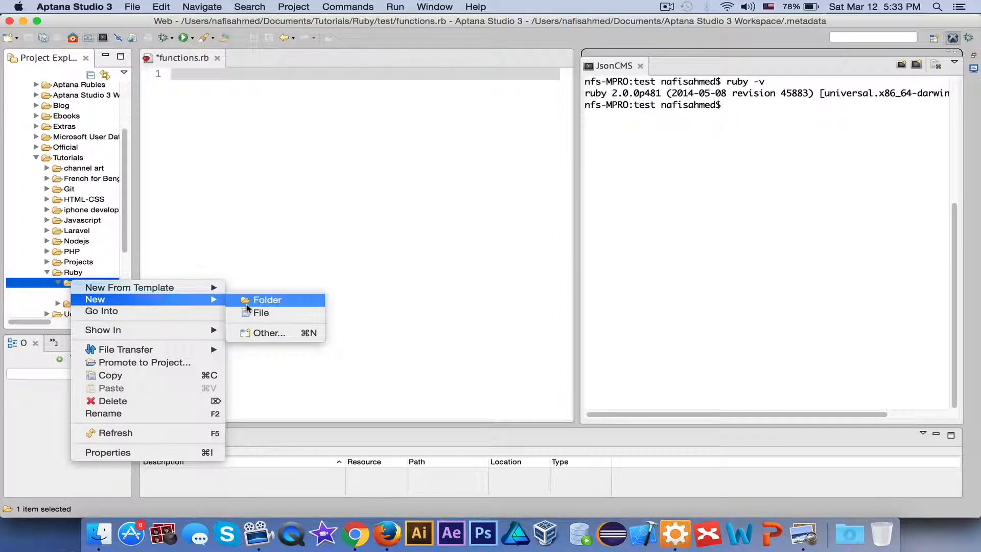
click(266, 299)
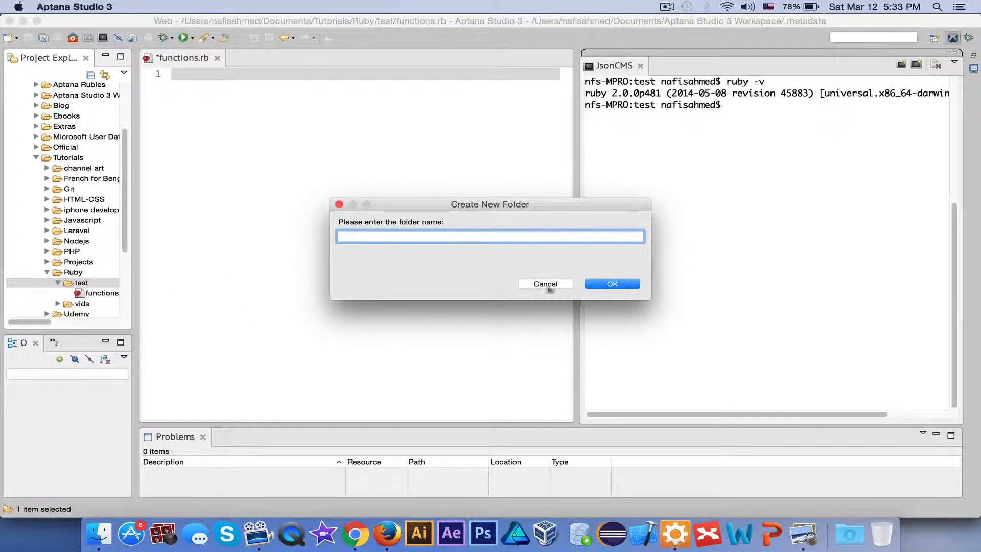
click(545, 283)
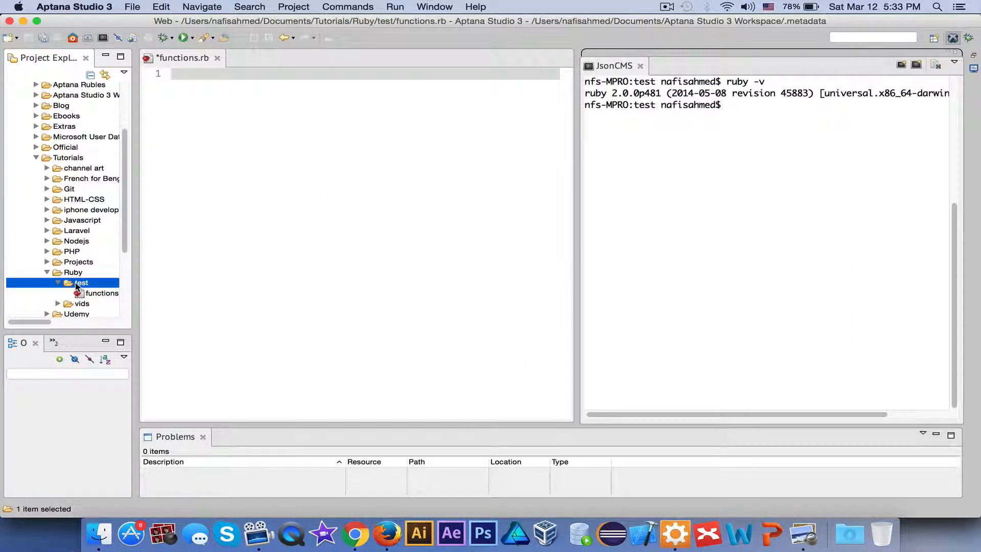
right_click(82, 282)
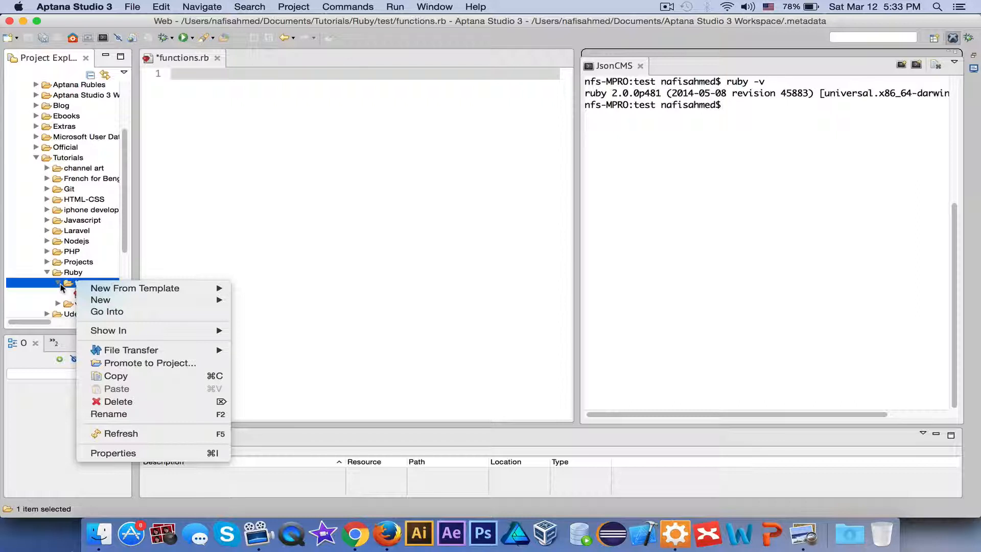
mouse_move(68, 289)
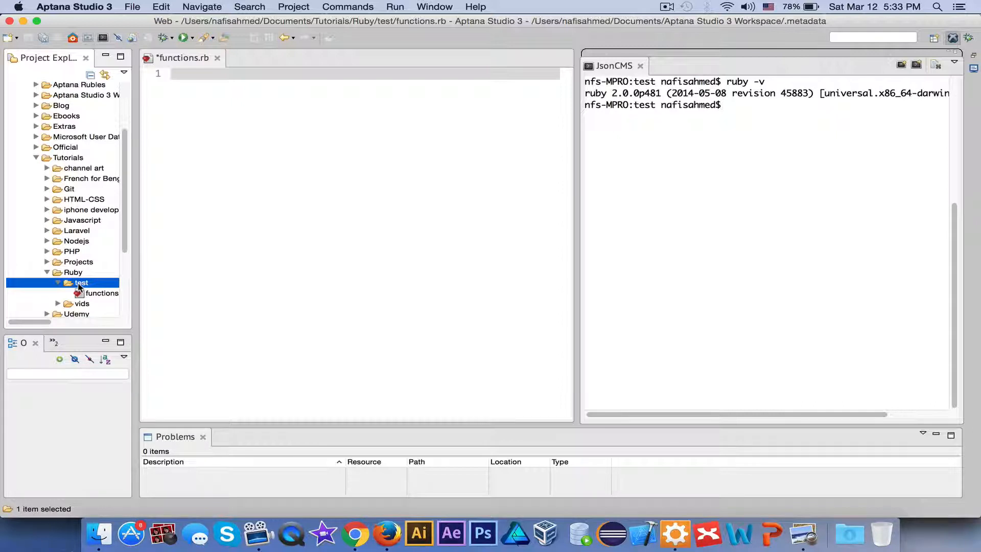
right_click(82, 283)
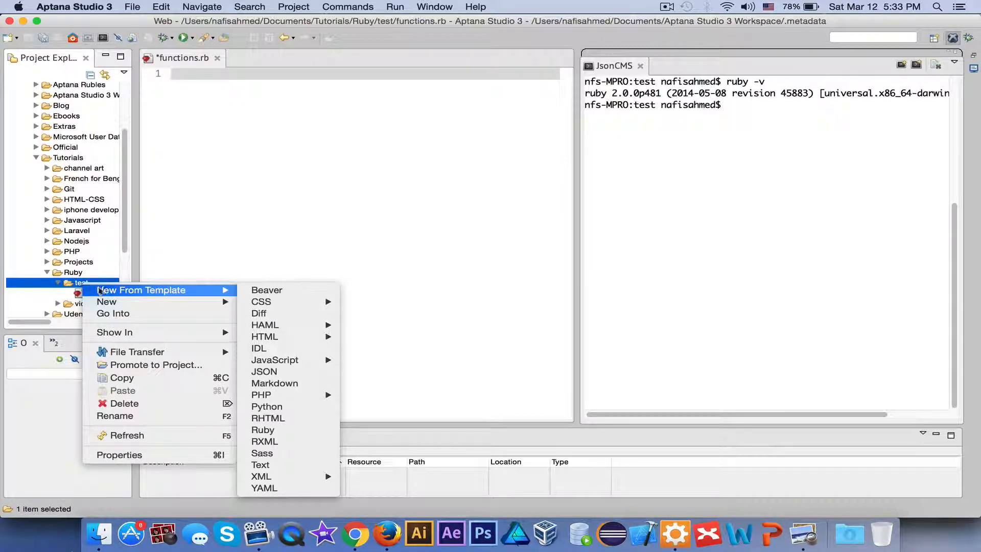
mouse_move(146, 297)
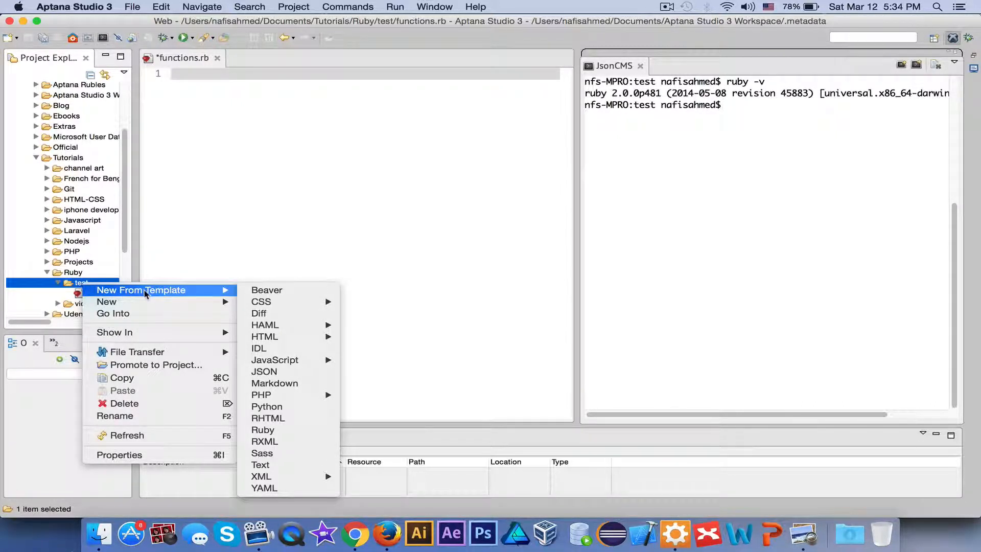
mouse_move(263, 336)
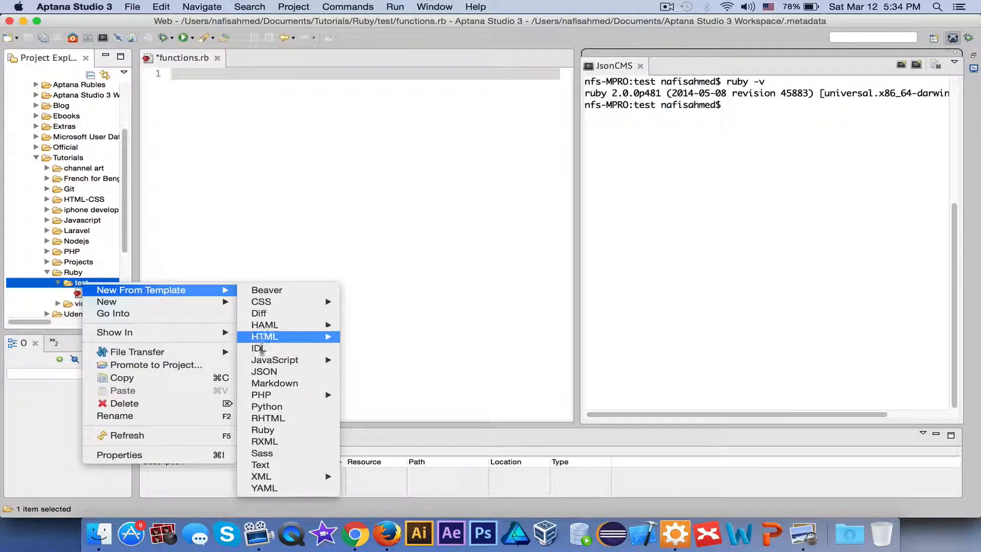
mouse_move(263, 430)
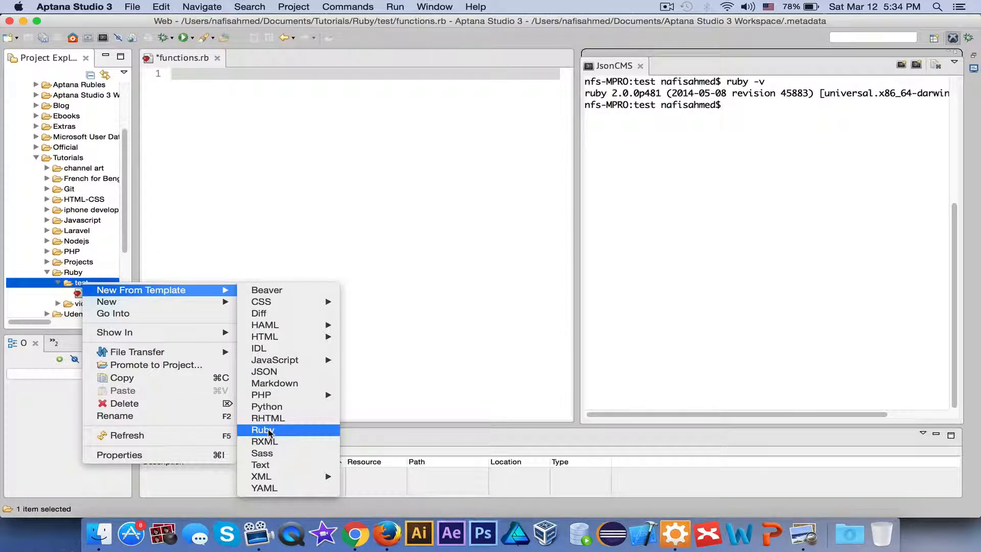
click(262, 430)
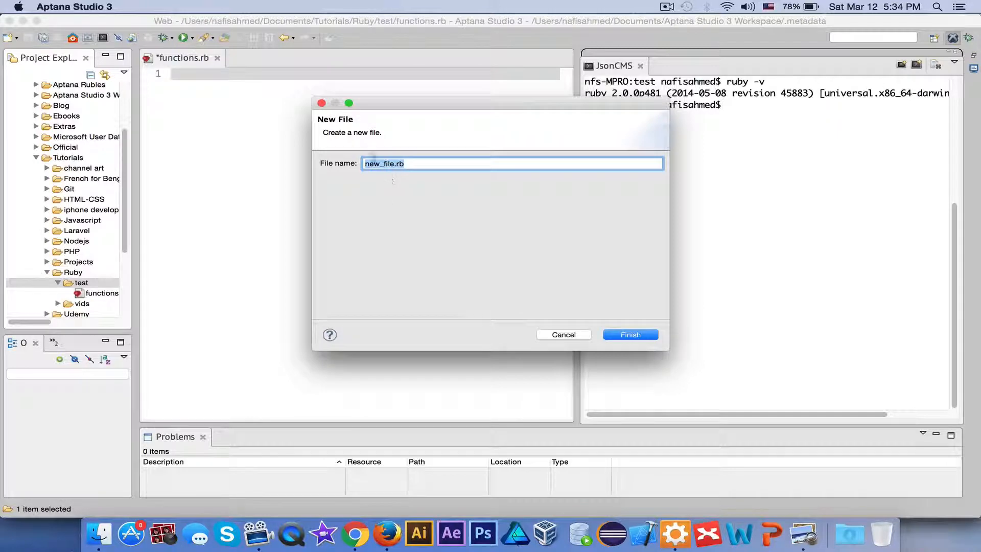
drag(438, 103, 319, 90)
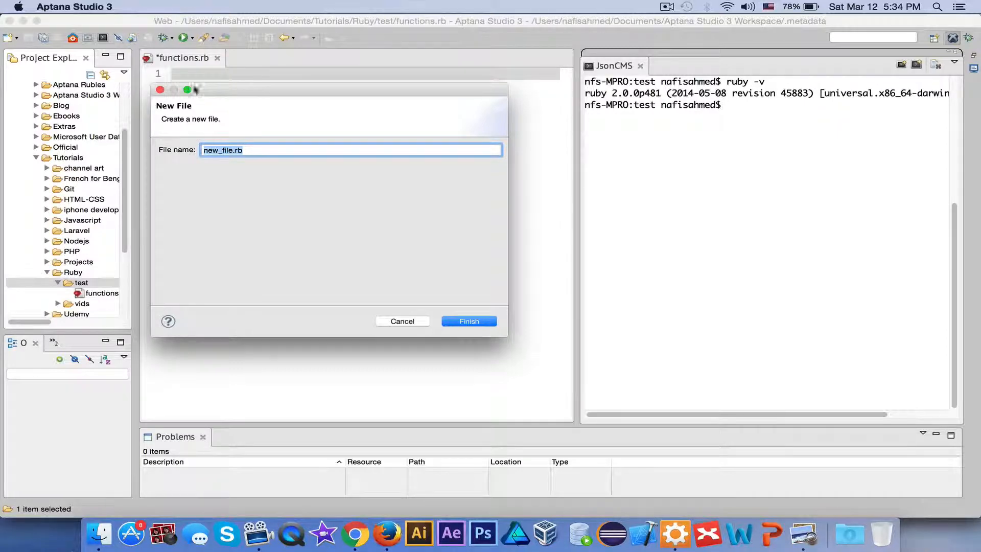
mouse_move(225, 97)
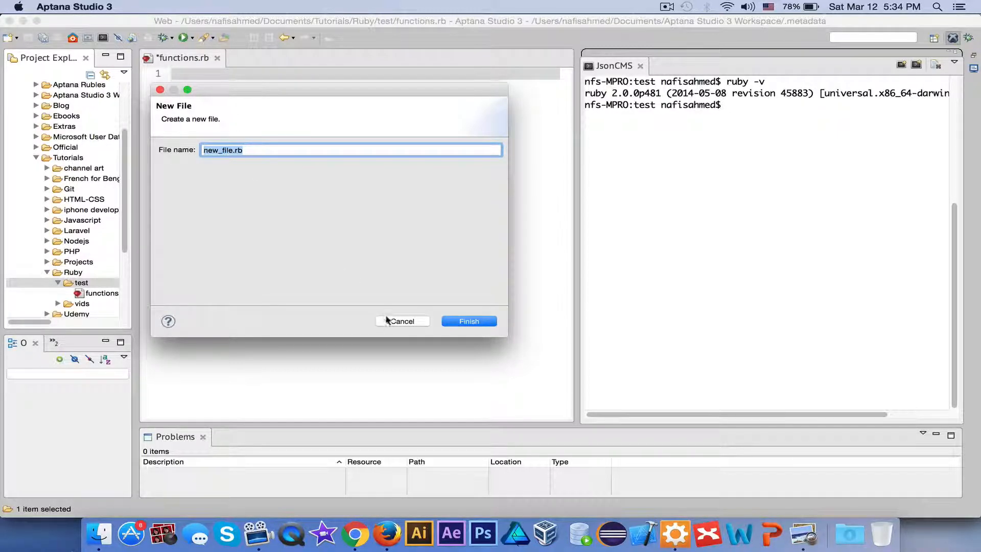
click(401, 321)
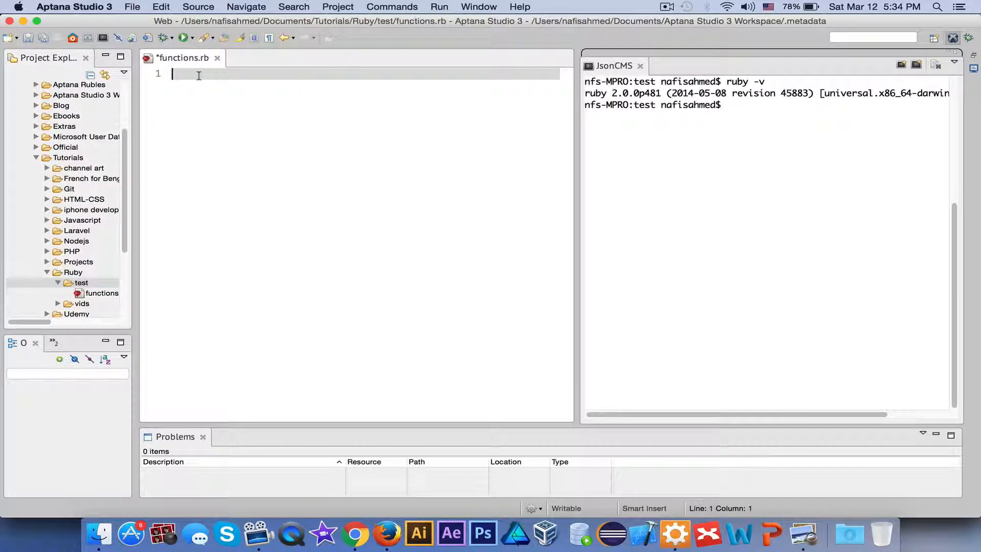
mouse_move(767, 129)
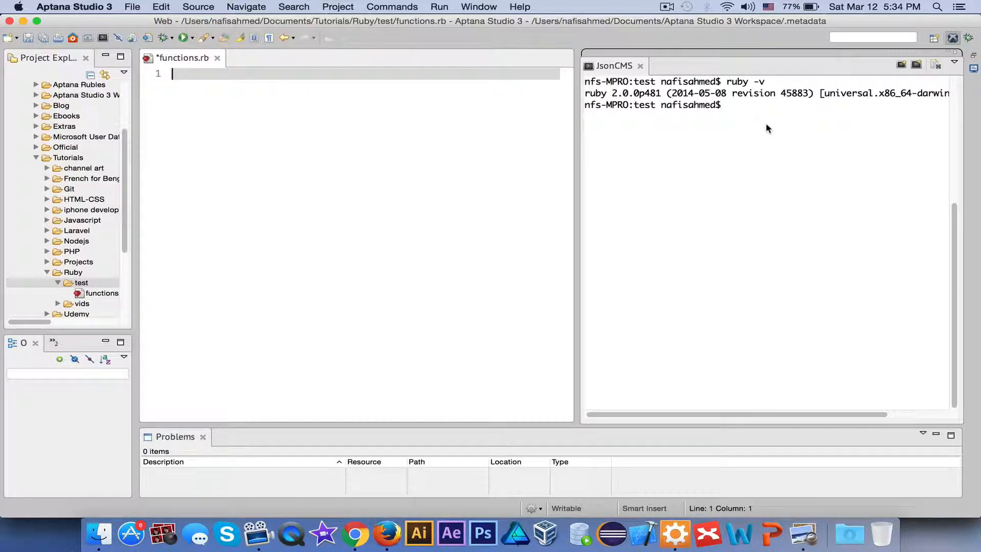
mouse_move(636, 111)
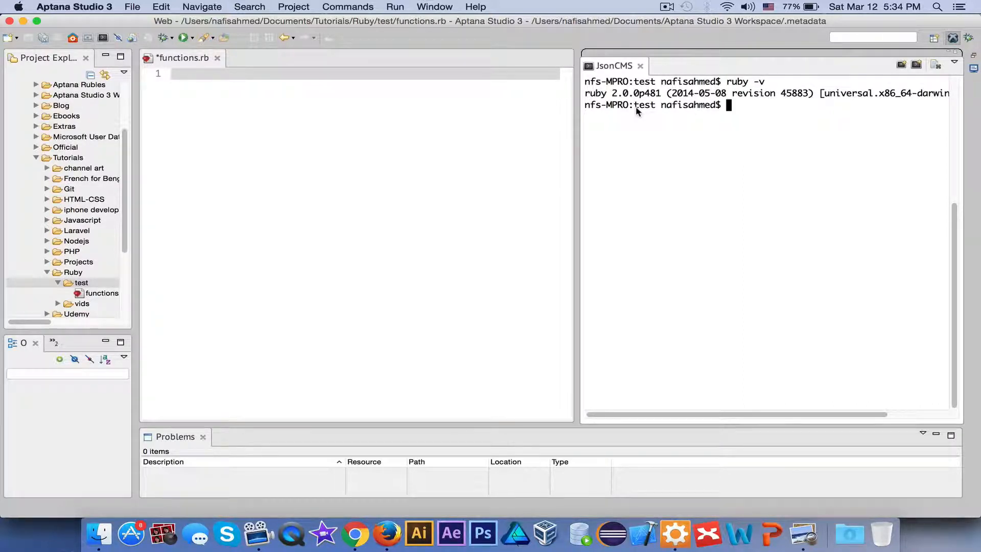
Begin a cd ../../. command at the terminal prompt toward the parent folders.
text(cd)
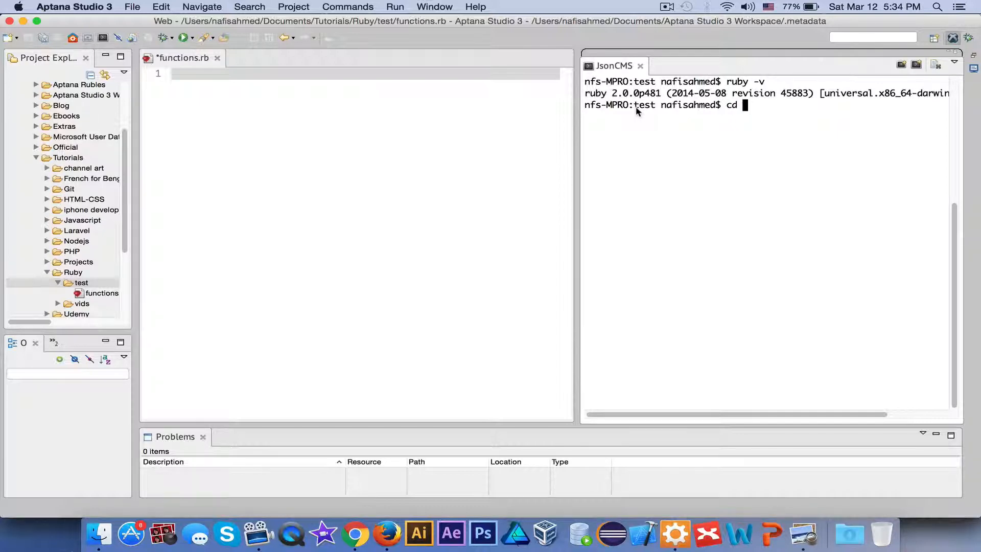
text(../../.)
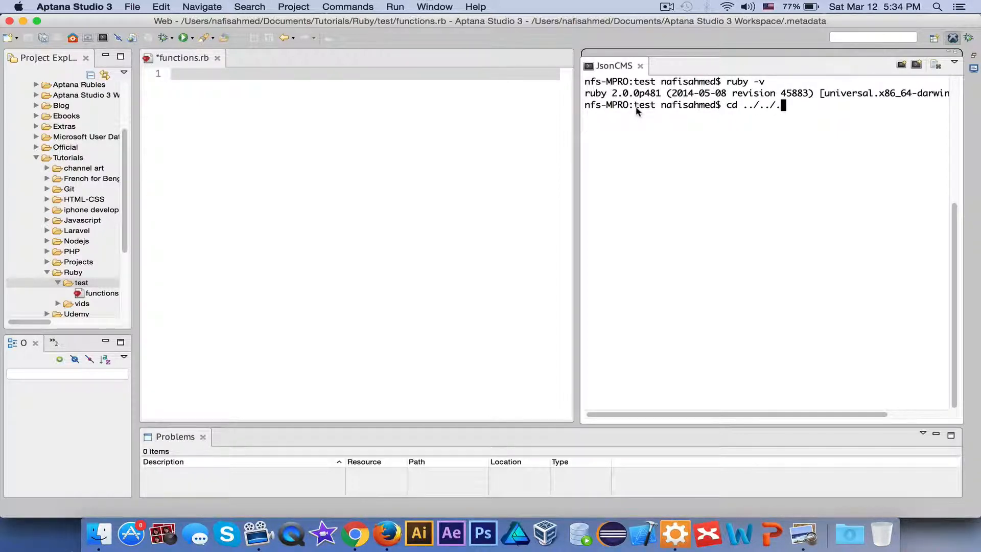